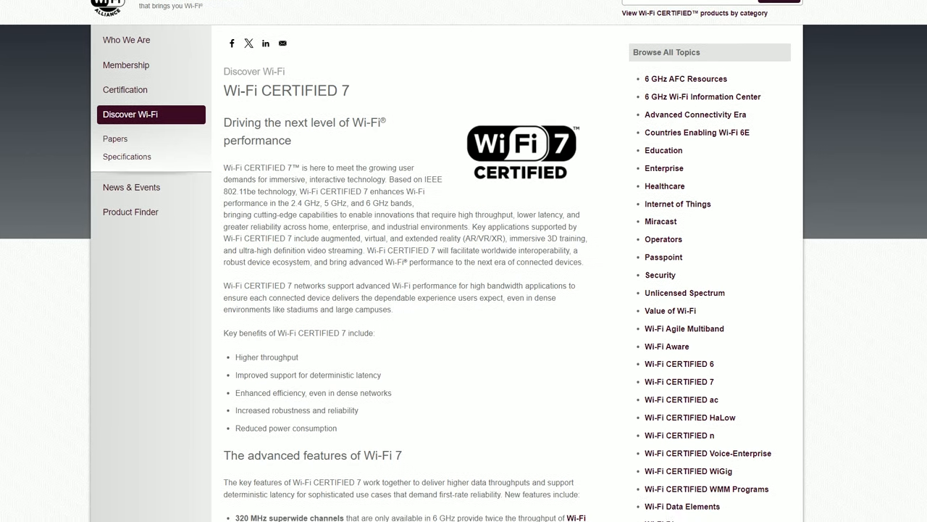
Step: Scroll the Wi-Fi CERTIFIED 7 page past the features-and-benefits table to the embedded video
scroll(down, 3)
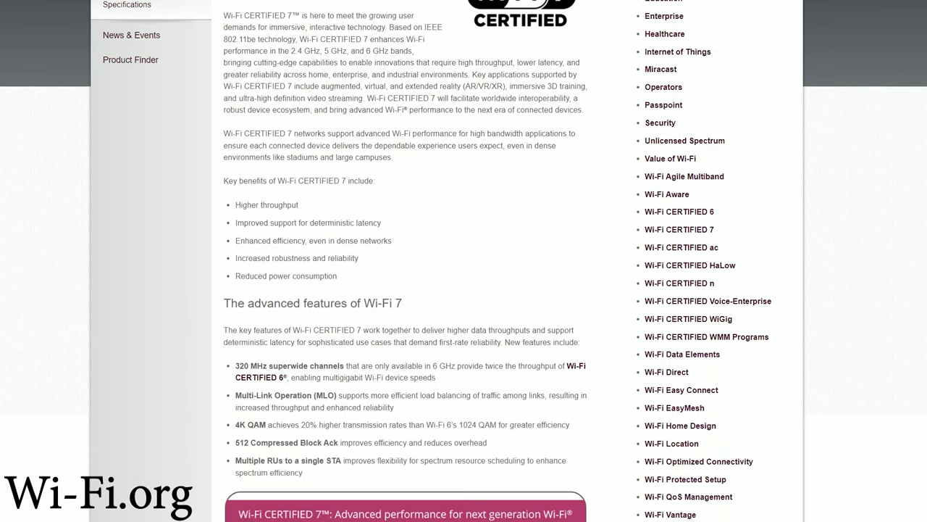
scroll(down, 3)
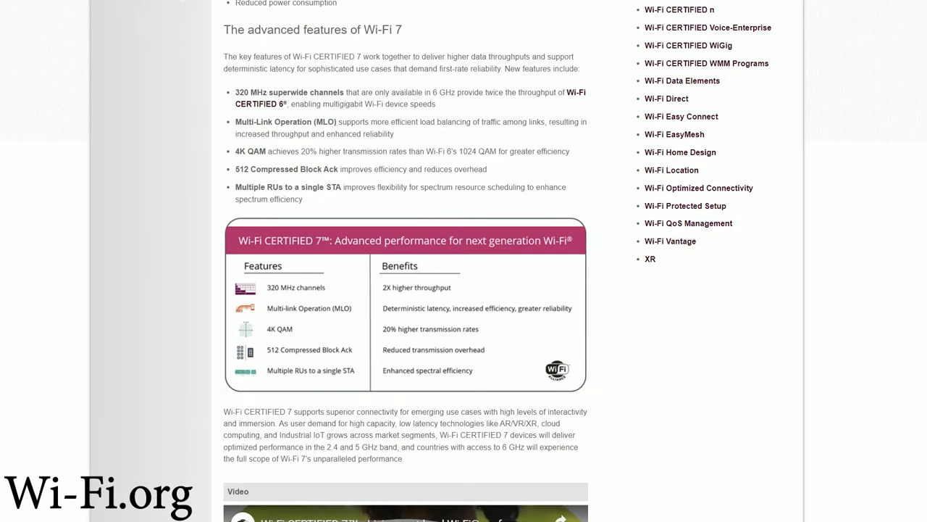
scroll(down, 3)
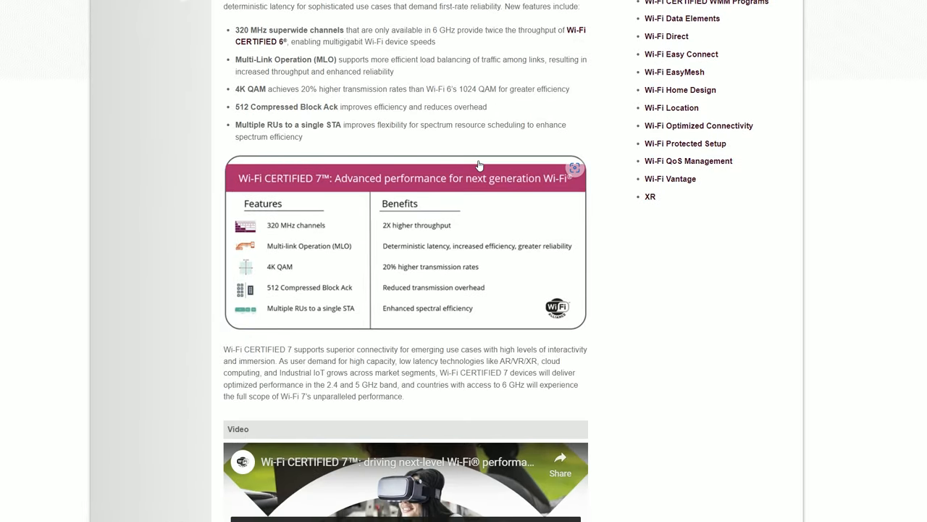
mouse_move(277, 264)
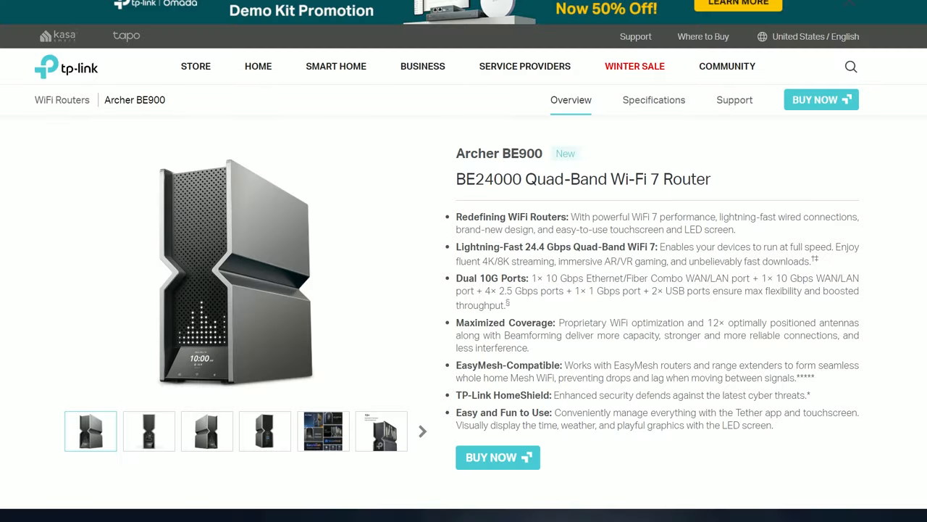
Step: Scroll the TP-Link Archer BE900 page, then the Netgear Nighthawk BE19000 overview
scroll(down, 3)
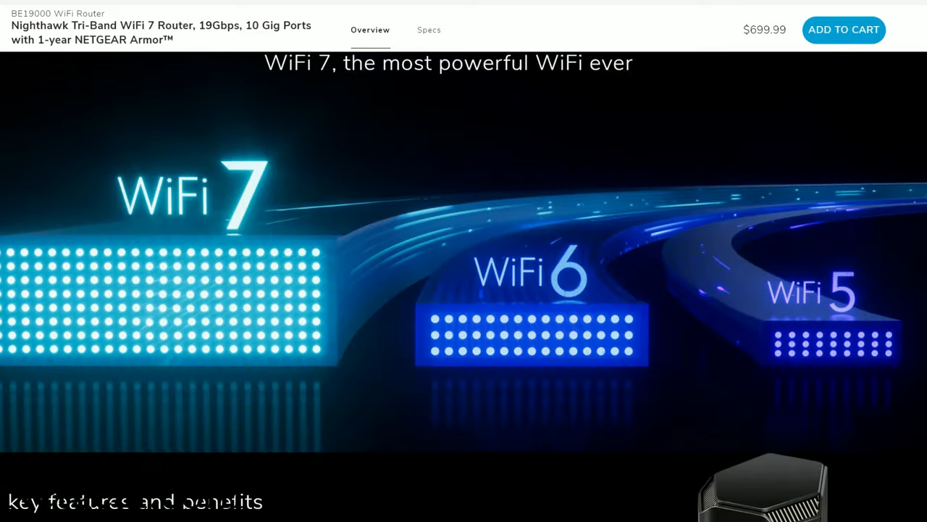
scroll(down, 3)
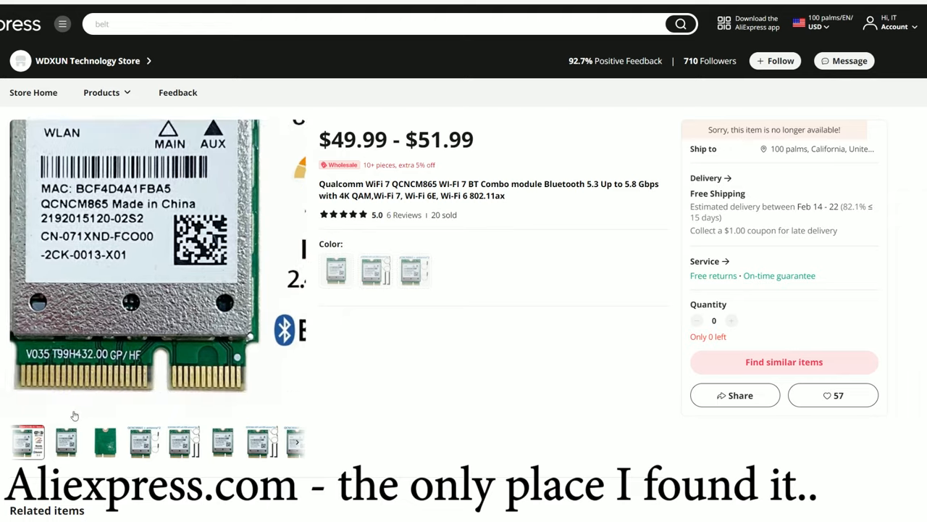
Step: Cycle through the QCNCM865 module photos: bare module close-up, module with two antennas, another view
click(65, 442)
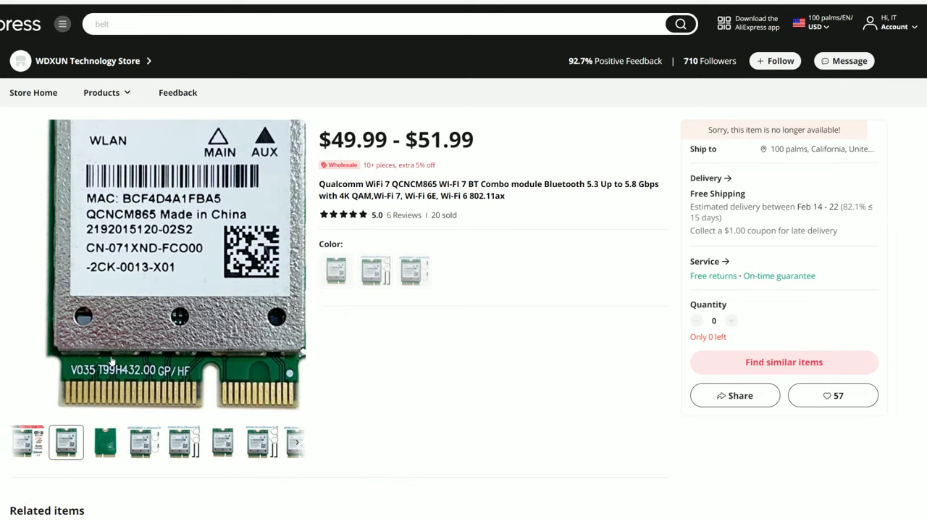
click(143, 442)
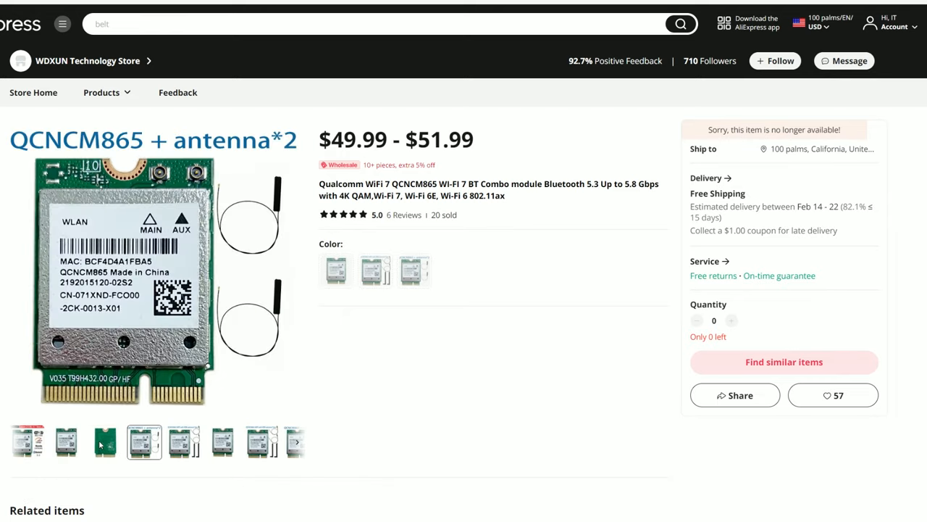
click(184, 442)
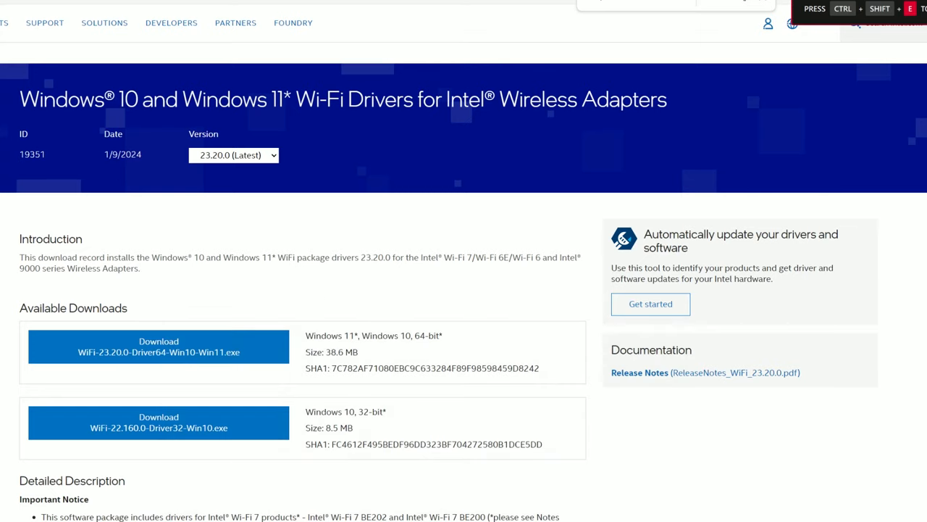
Step: Scroll the Intel driver page to the Notes line about Wi-Fi 7 awaiting Windows 11 support
scroll(down, 3)
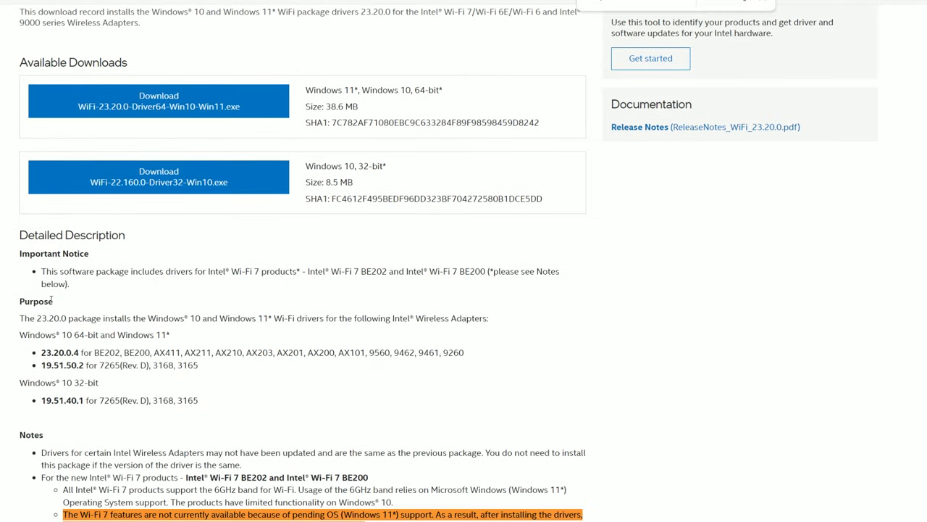
scroll(down, 3)
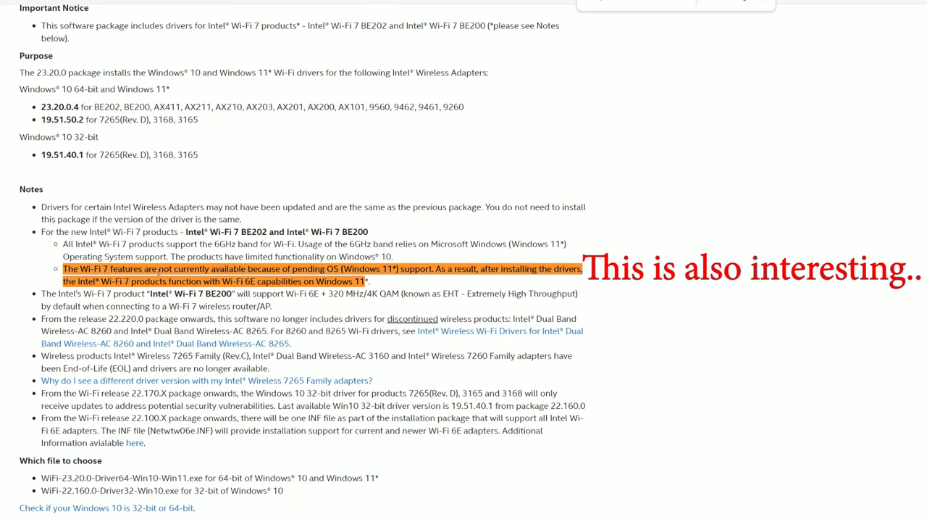
mouse_move(264, 334)
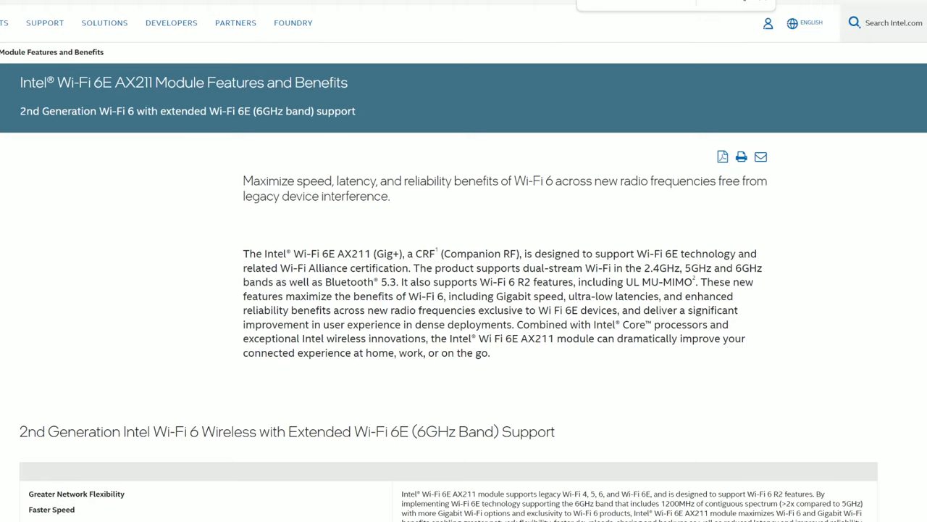
Step: Select the M.2 1216 module sentence, then scroll through the CNVio notes and footnotes
scroll(down, 3)
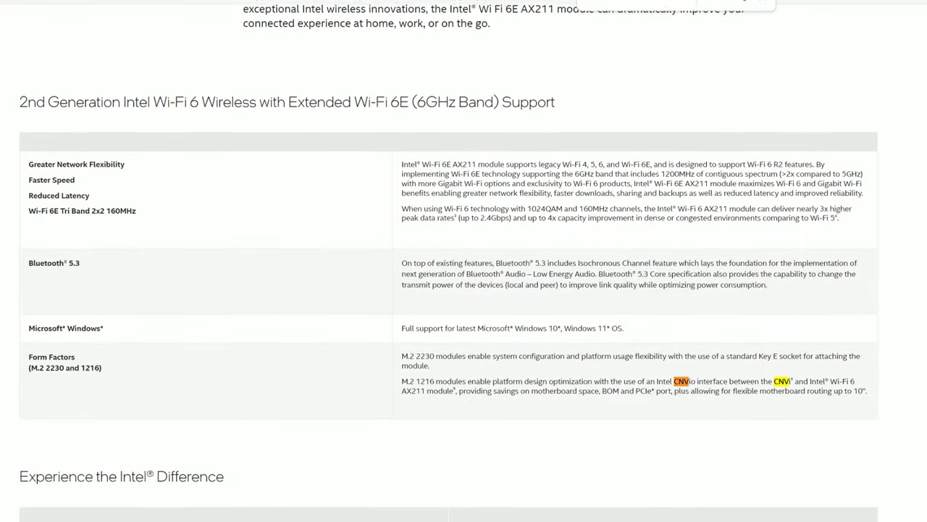
drag(401, 378, 689, 387)
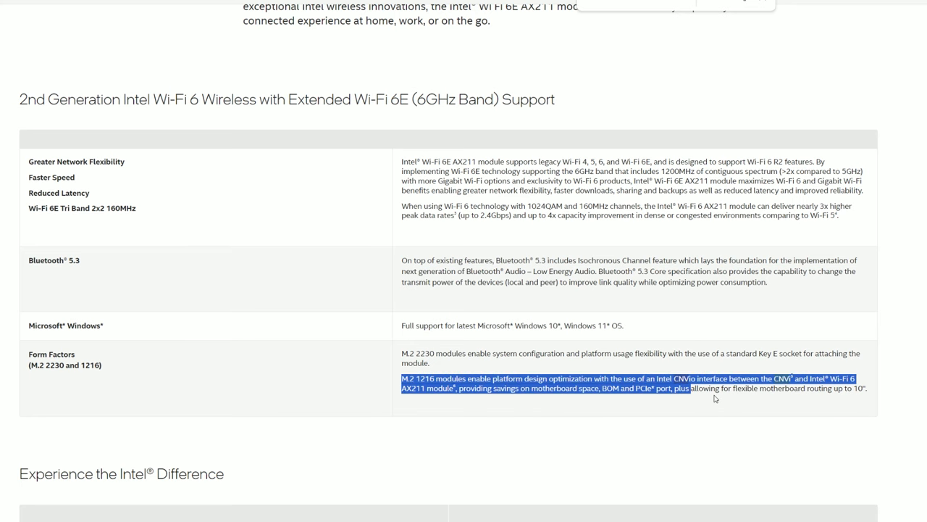
drag(691, 388, 867, 388)
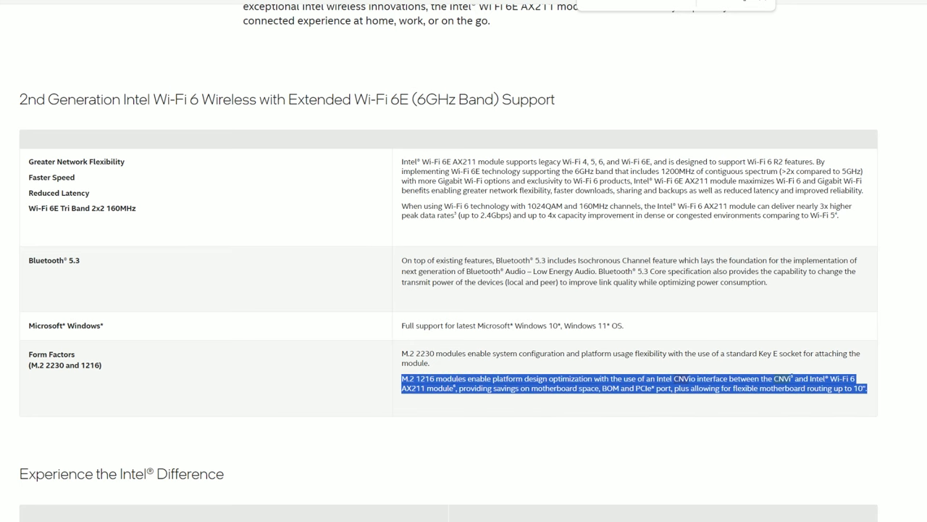
scroll(down, 3)
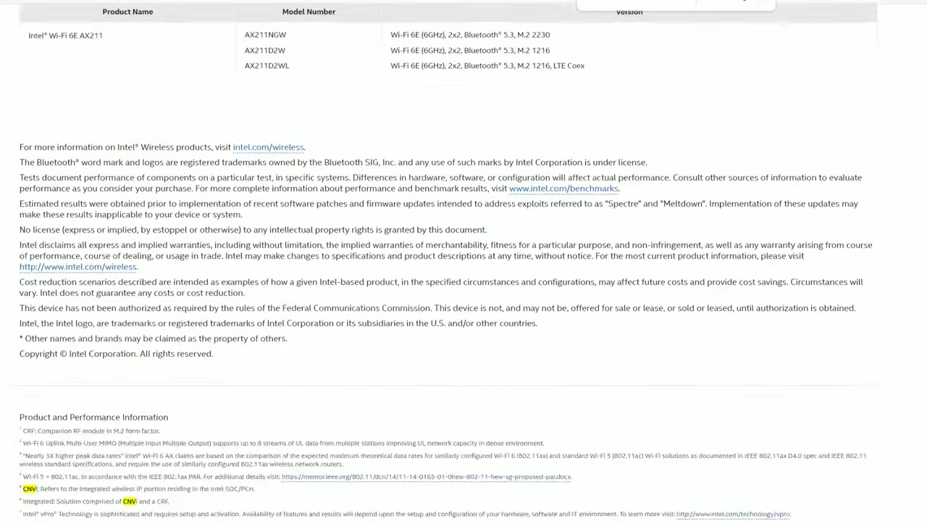
scroll(down, 3)
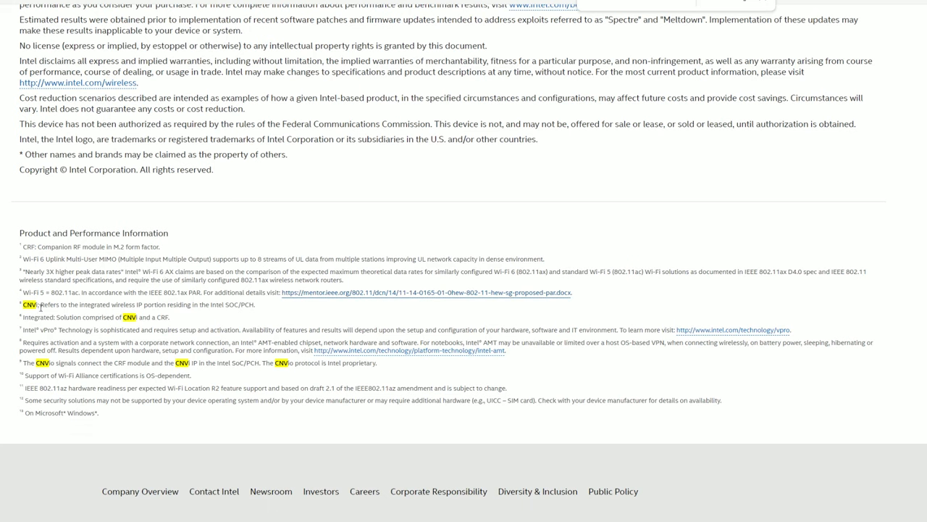
drag(22, 304, 138, 304)
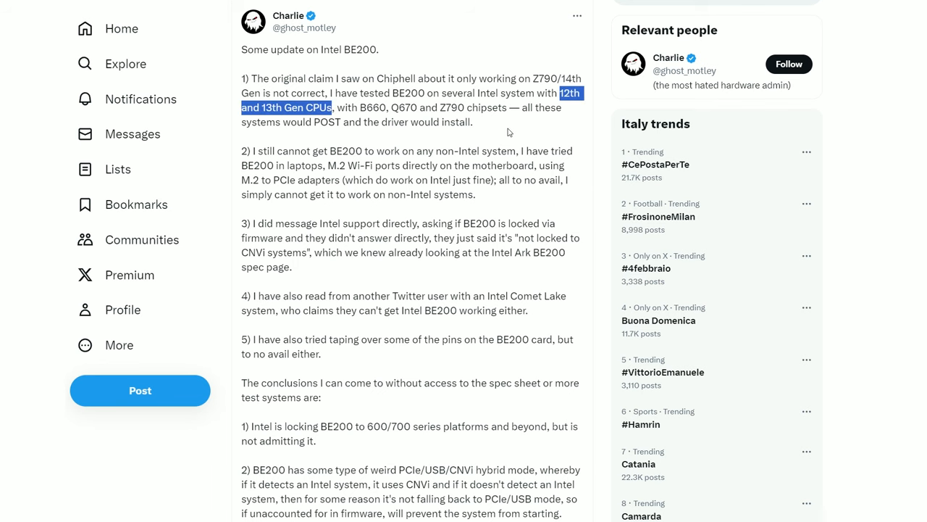
Step: Scroll the X post, then enlarge the Amazon PCIe Wi-Fi card product photo
scroll(down, 3)
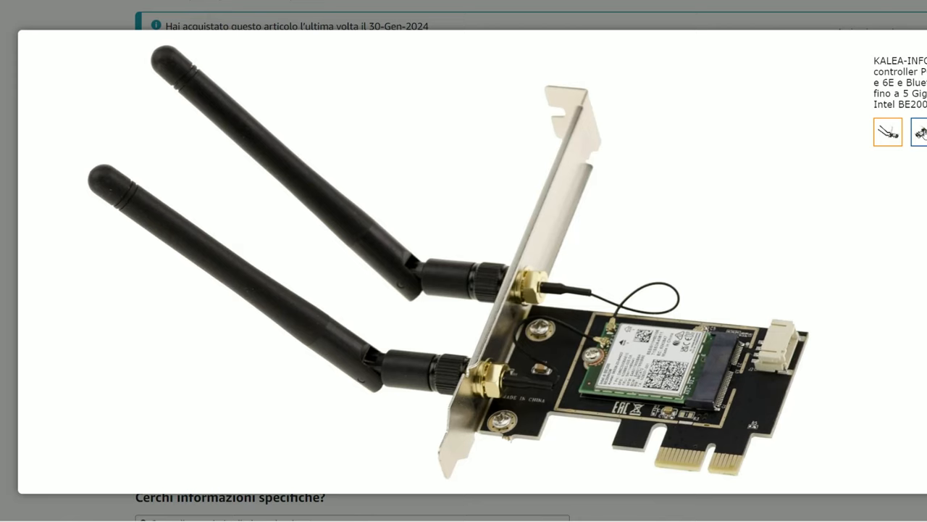
click(918, 132)
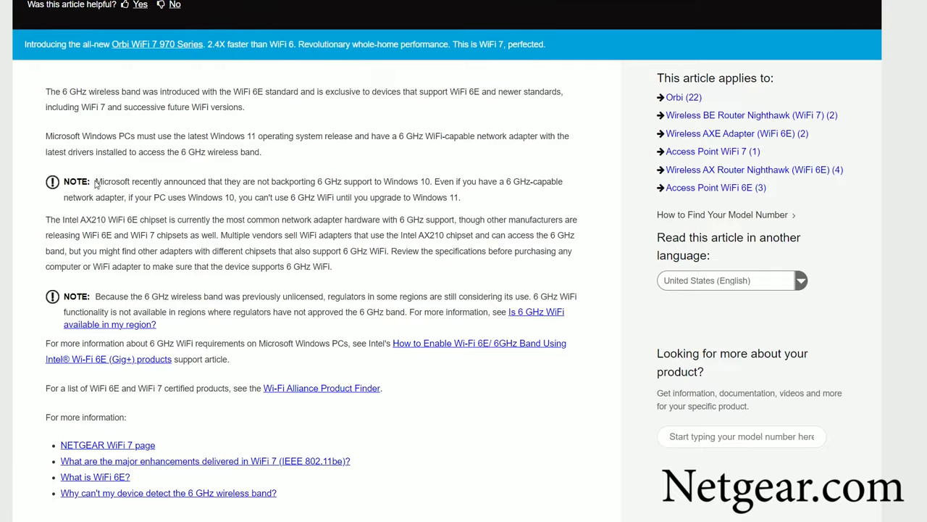
Step: Highlight Netgear's Windows 10 6 GHz note, then scroll The Register article to the leaked table
drag(95, 181, 460, 197)
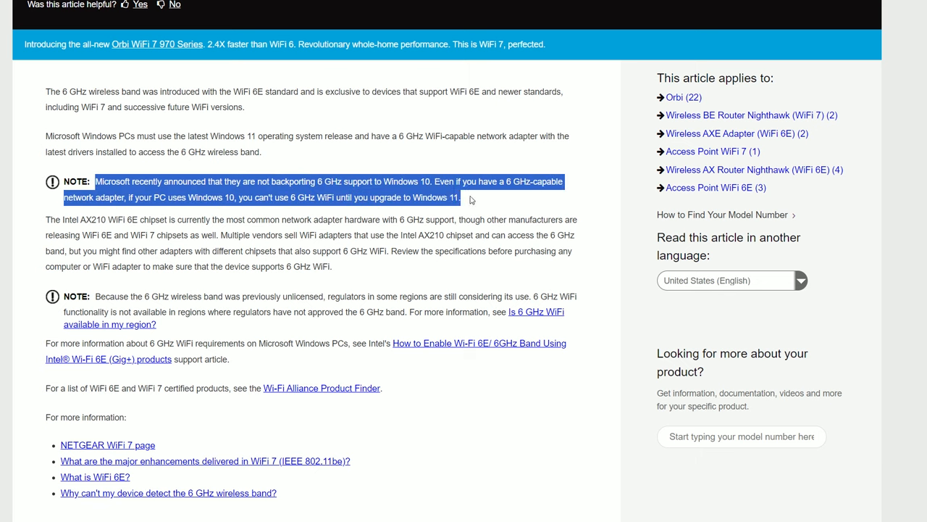
mouse_move(533, 366)
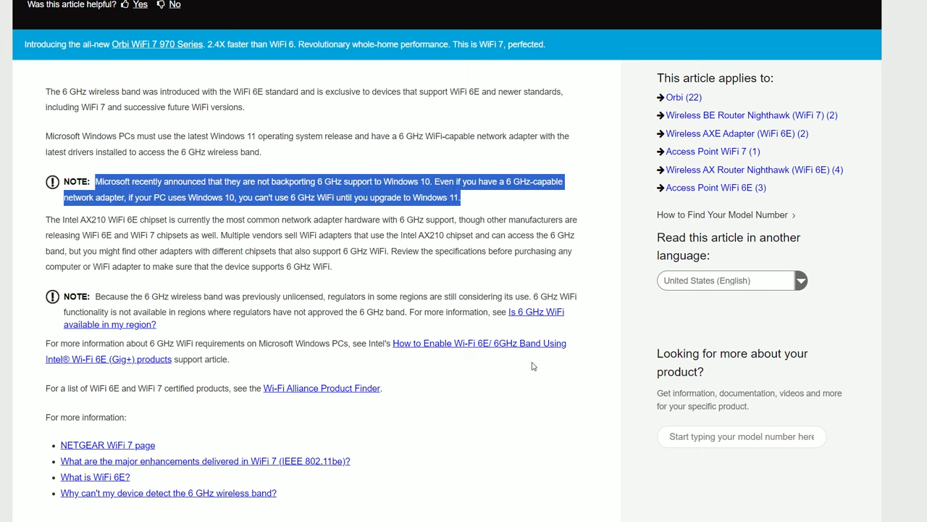
mouse_move(544, 394)
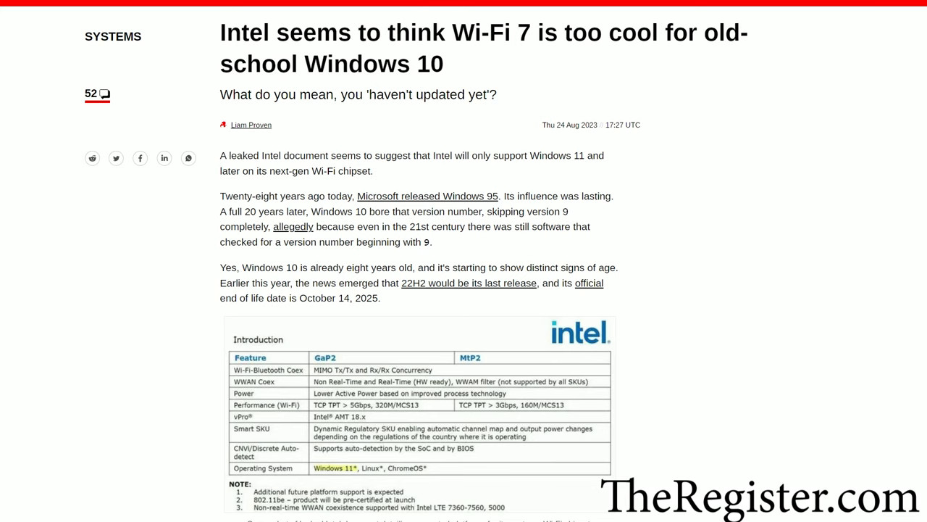
scroll(down, 3)
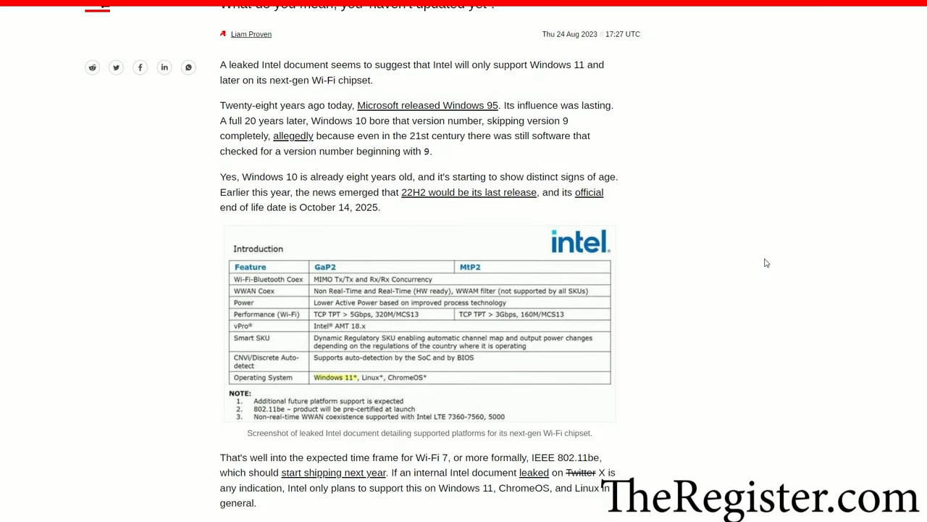
mouse_move(480, 397)
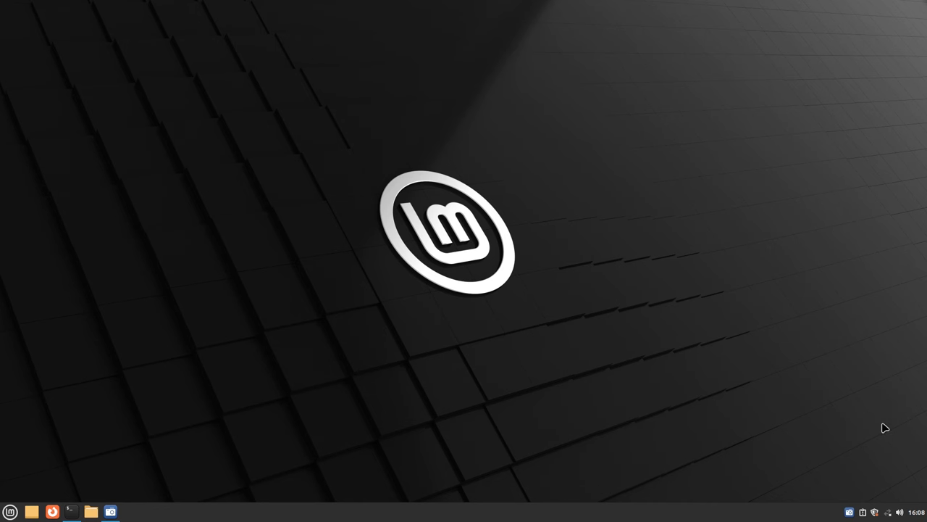
Step: Open a terminal from the Linux Mint panel for the lshw -c NETWORK command
click(887, 512)
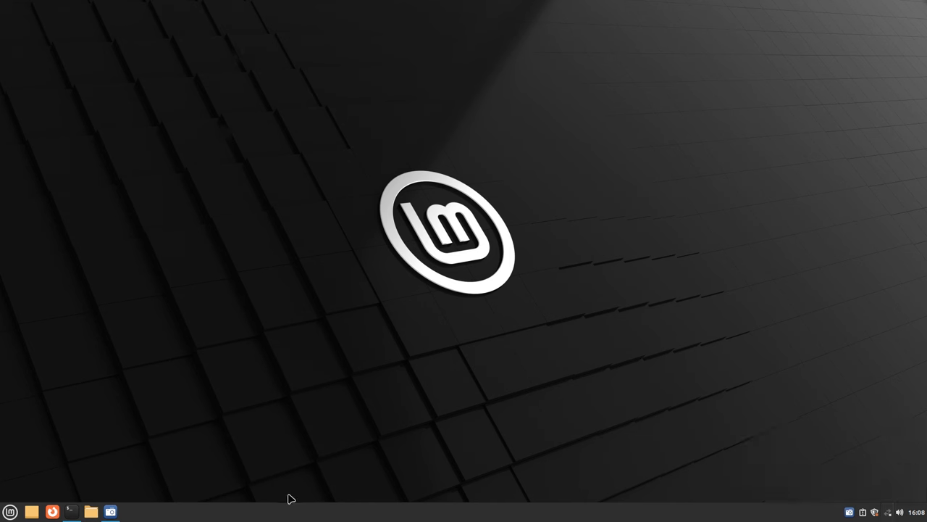
click(70, 511)
text(lshw -c NETWORK)
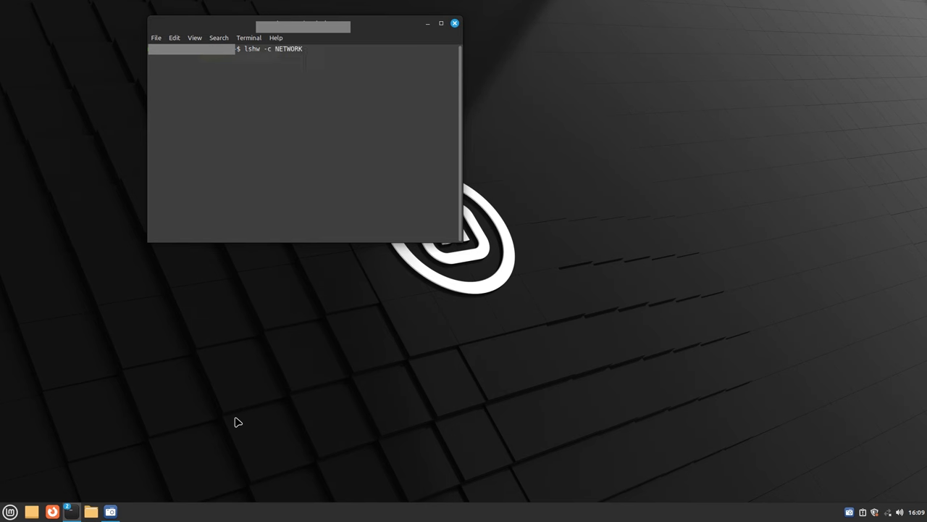
Step: Run lshw -c NETWORK, scroll to the iwlwifi Intel adapter, and run uname -r
key(Return)
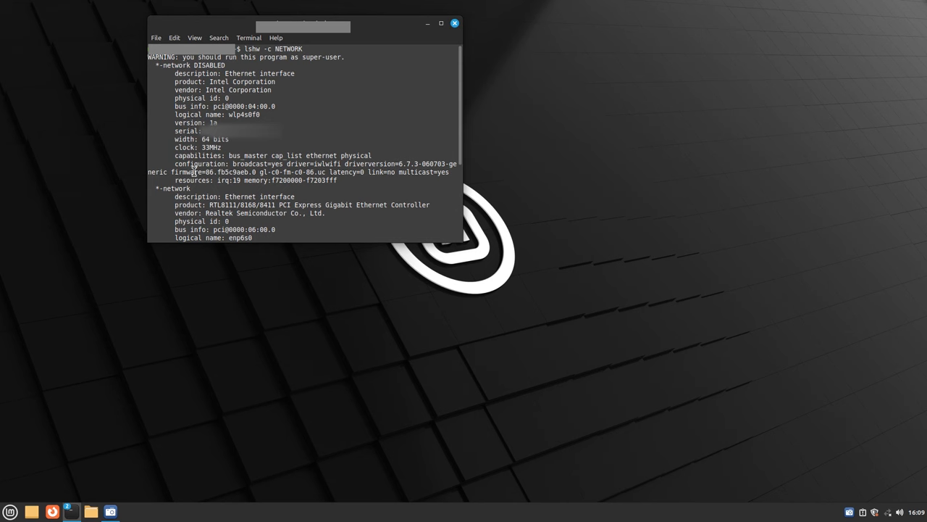
scroll(down, 3)
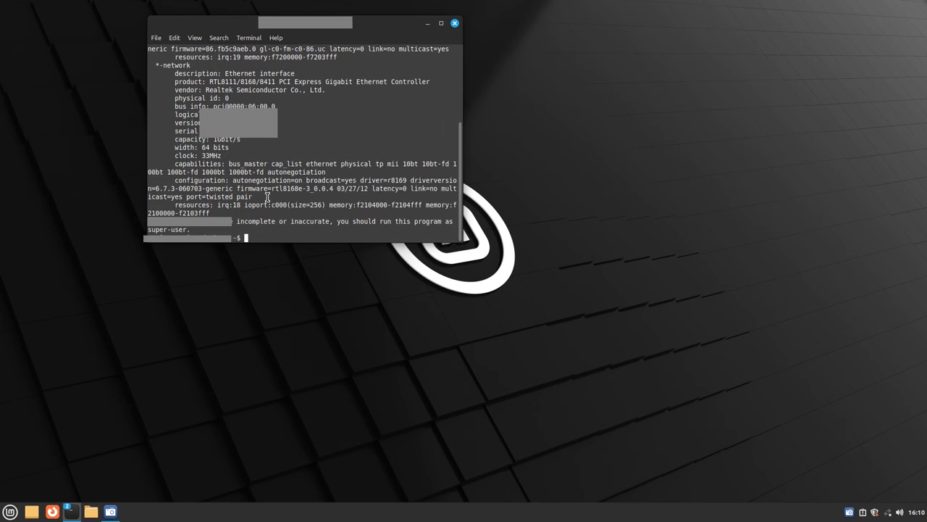
text(uname -r)
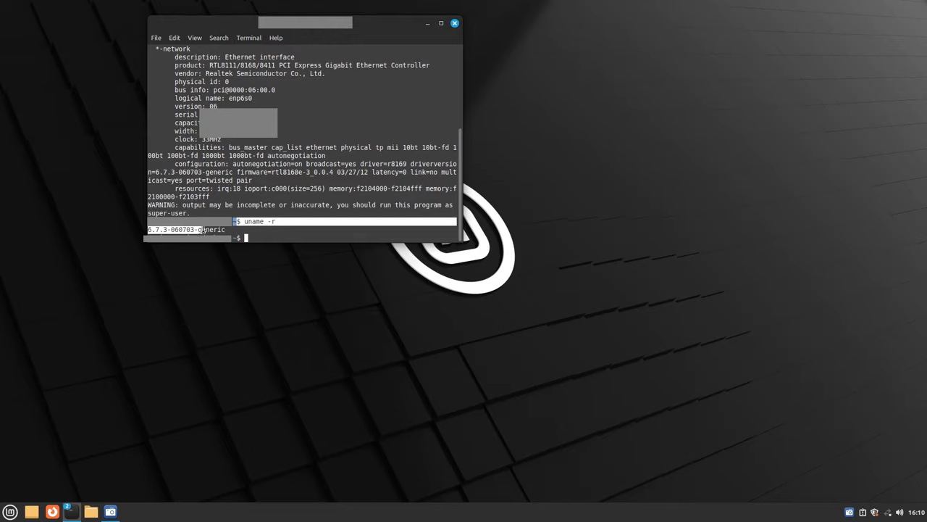
click(874, 511)
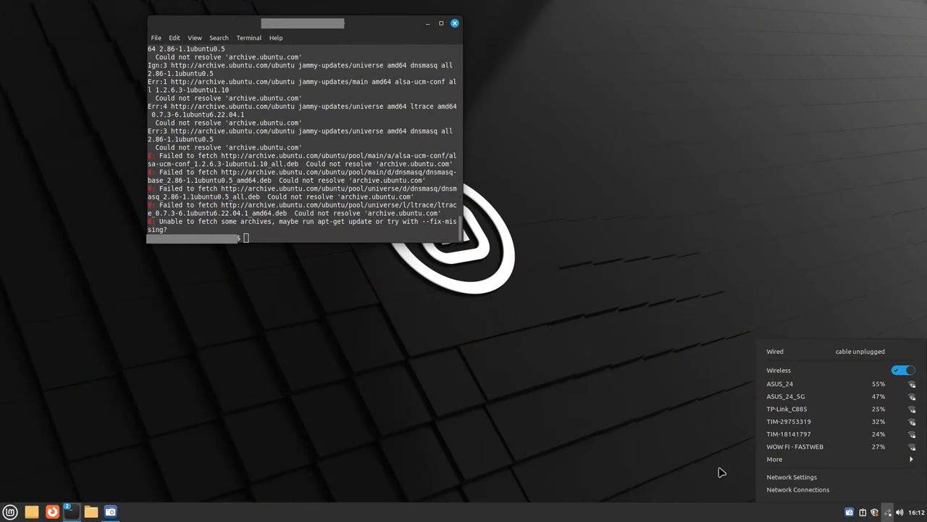
mouse_move(718, 457)
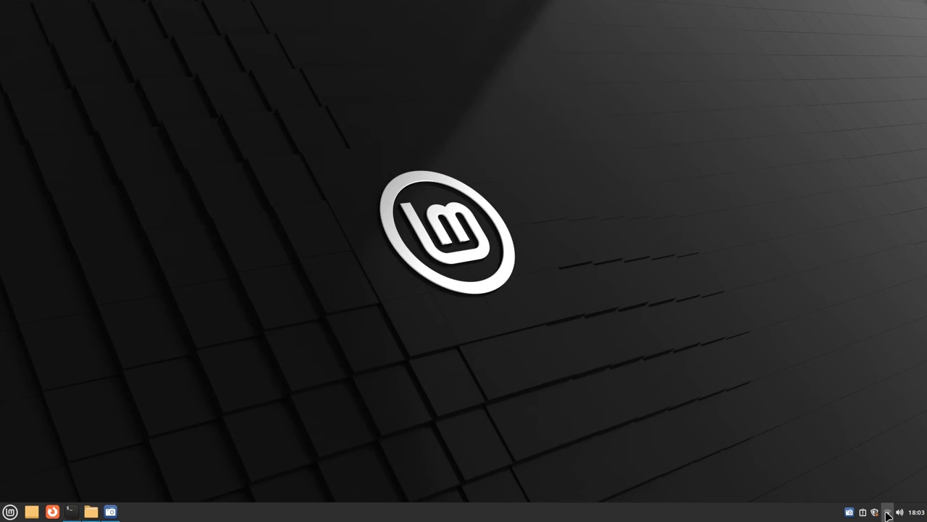
Step: Open the network applet to list ASUS_24_5G, ezmCloud3 and ezmCloud
click(887, 511)
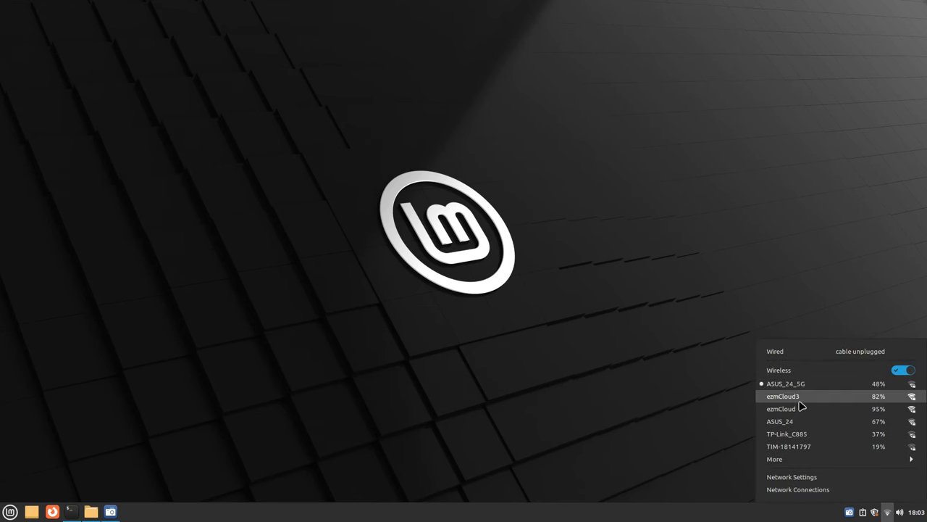